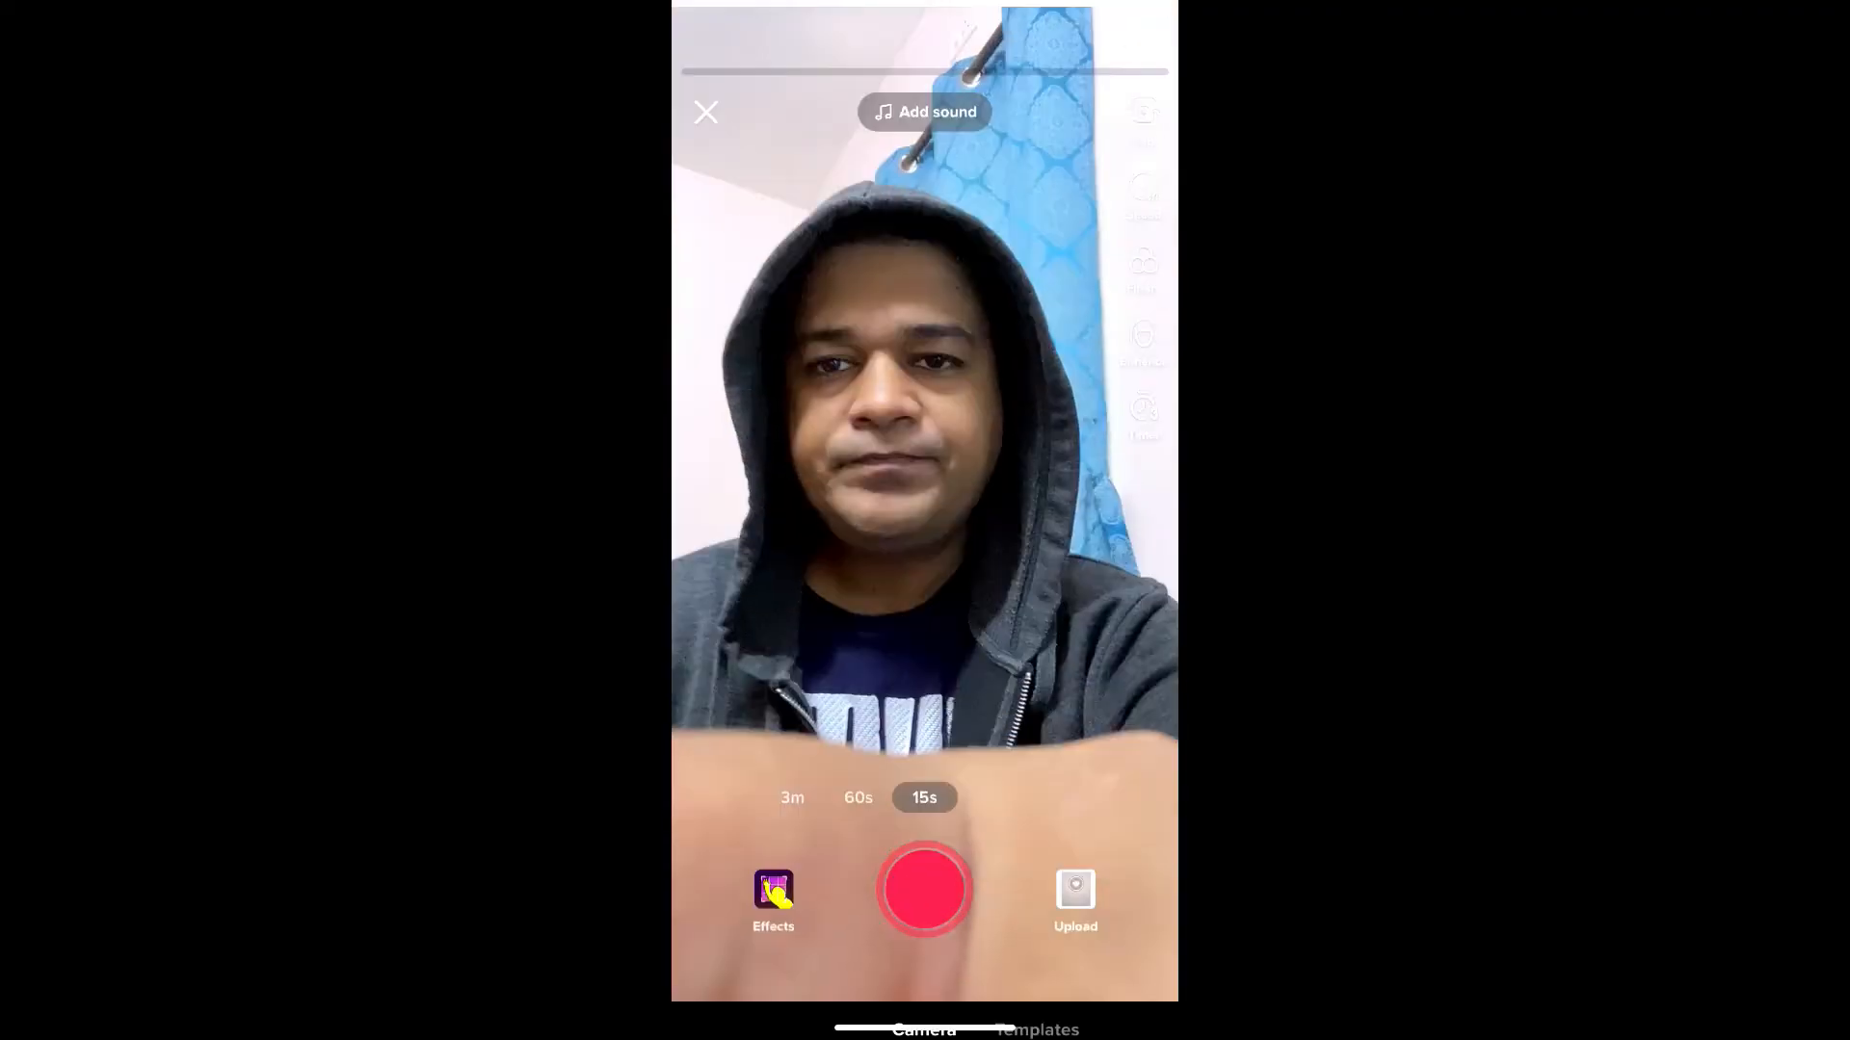
Go from the camera to the profile, then Settings and privacy, Privacy, Comments
click(705, 112)
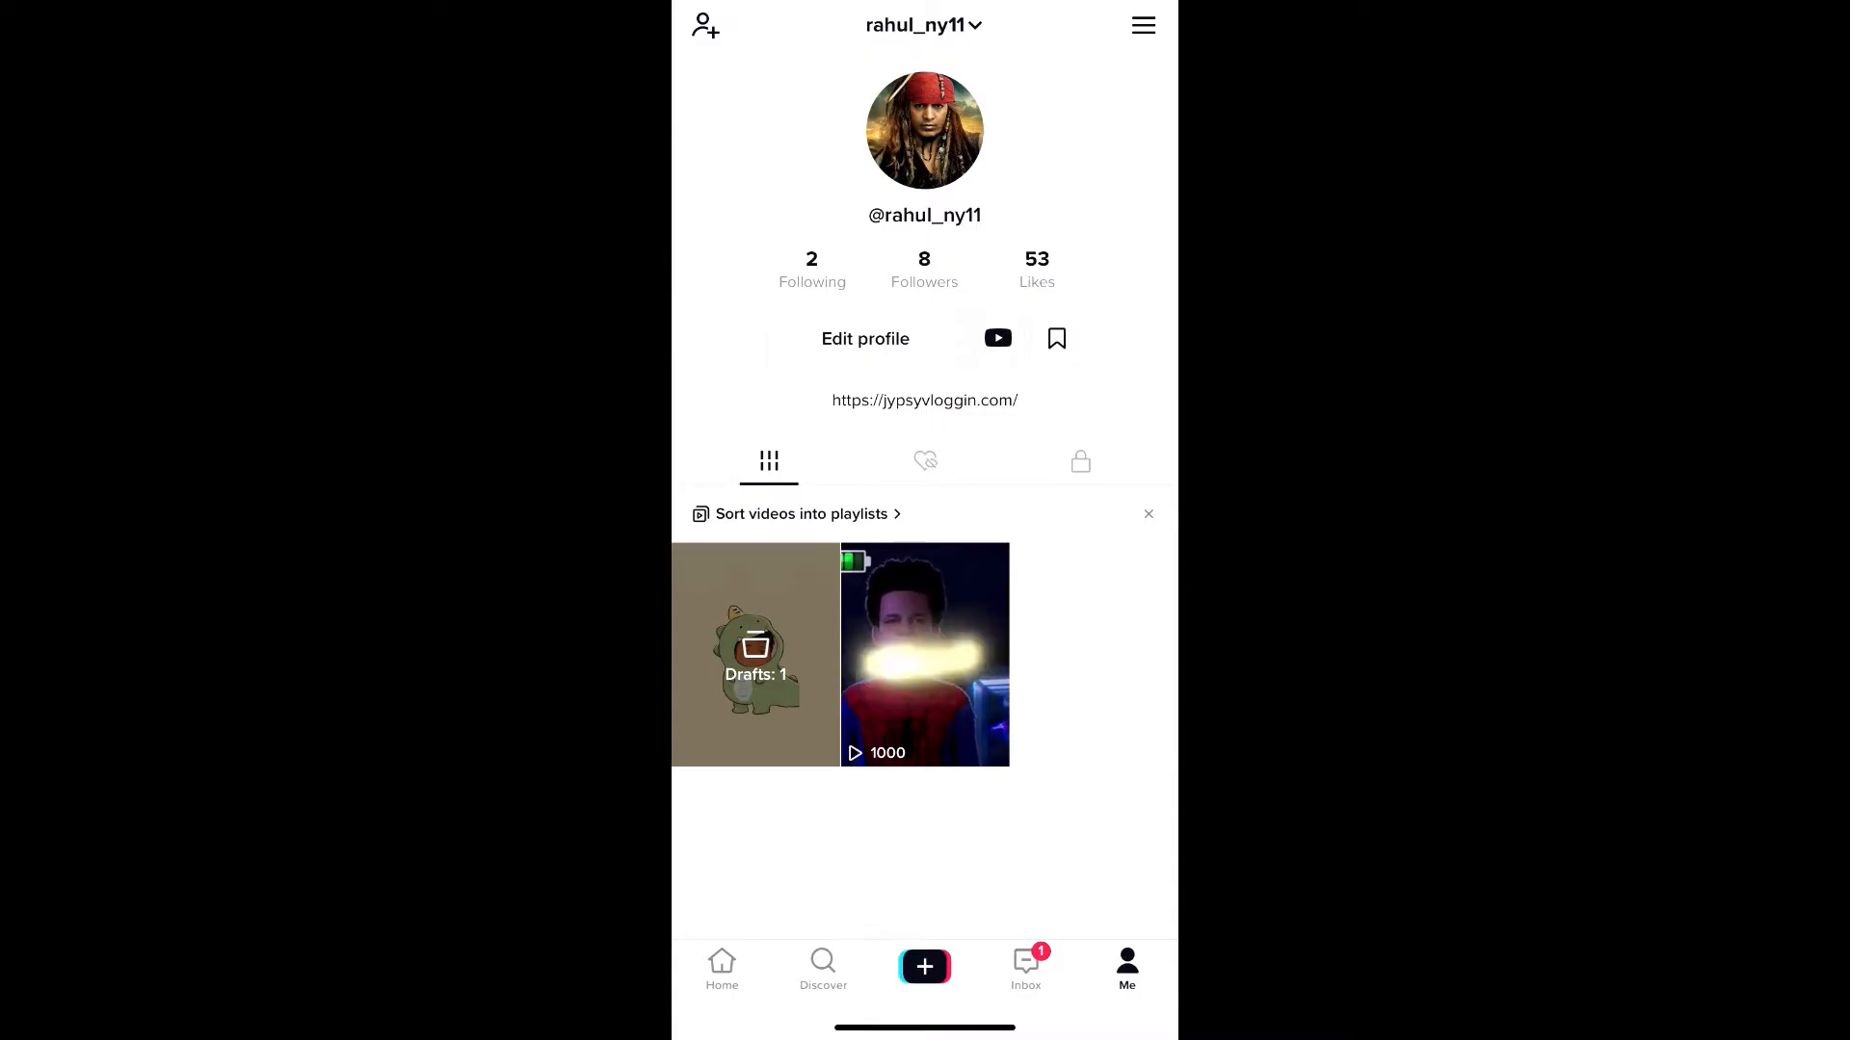
click(1140, 25)
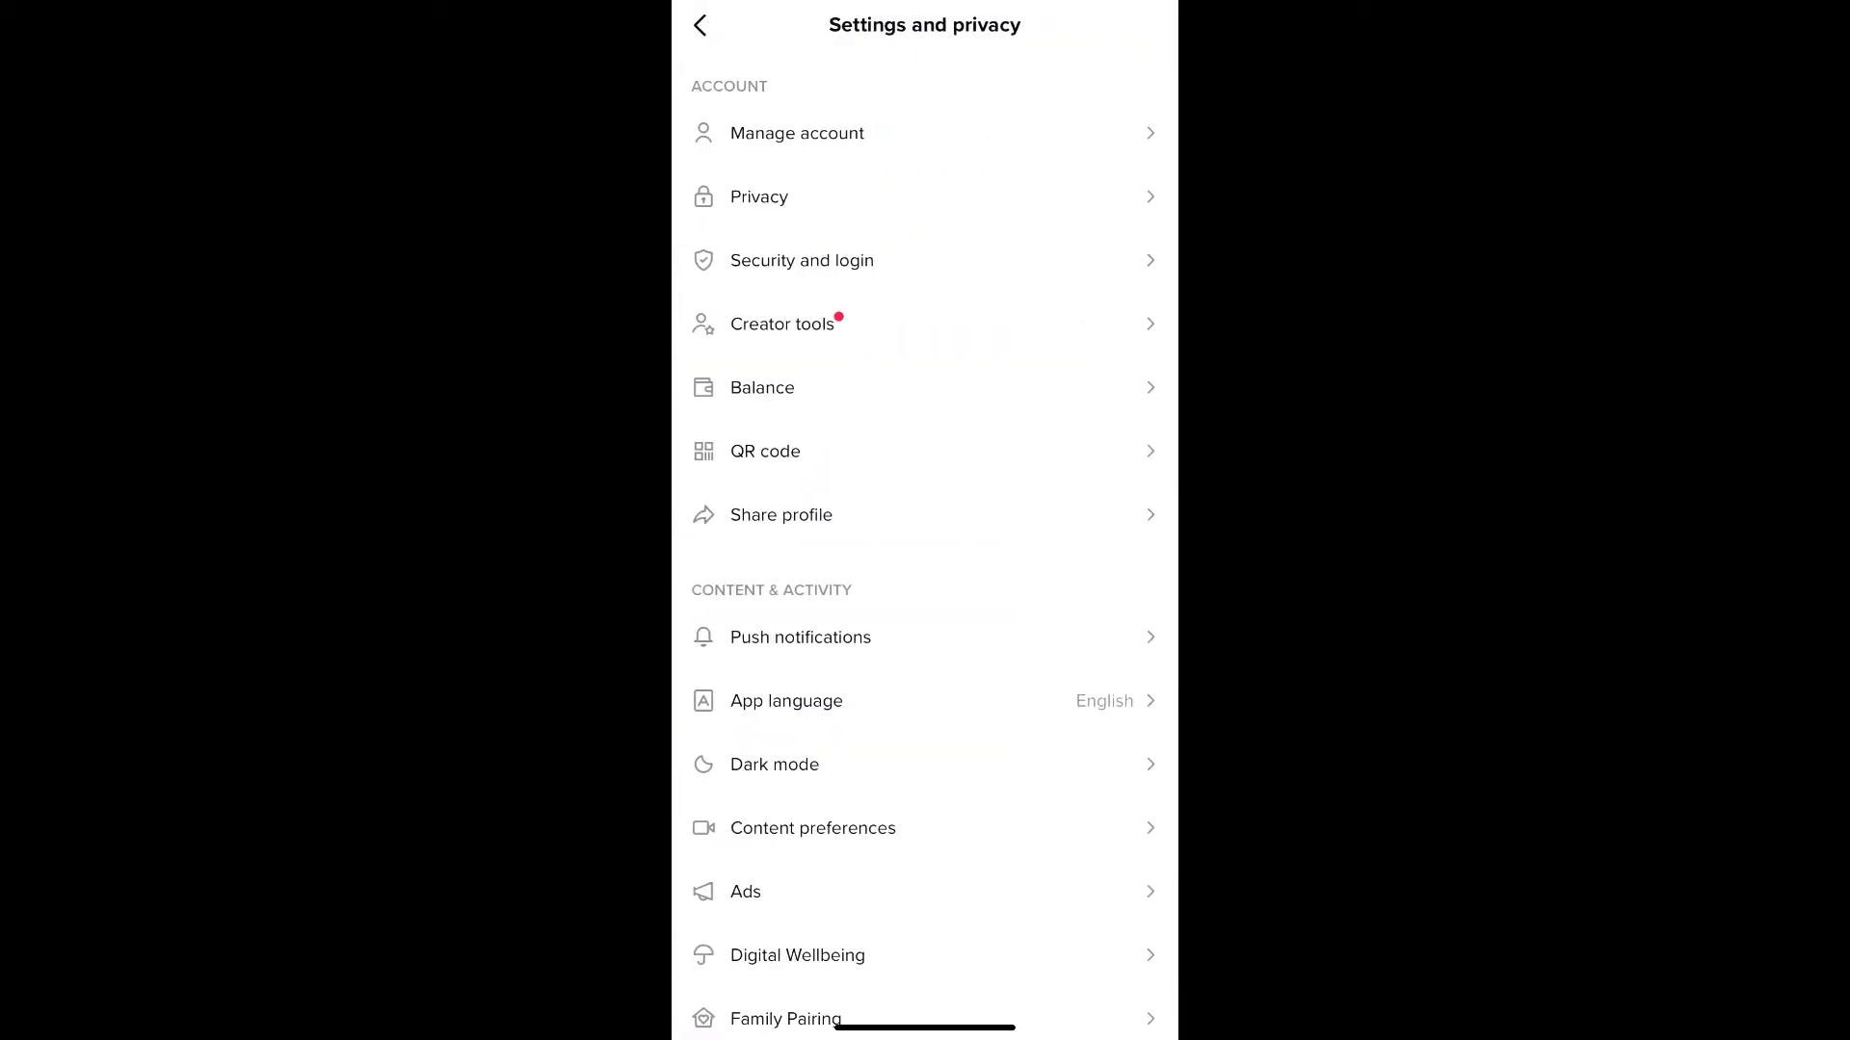
click(758, 197)
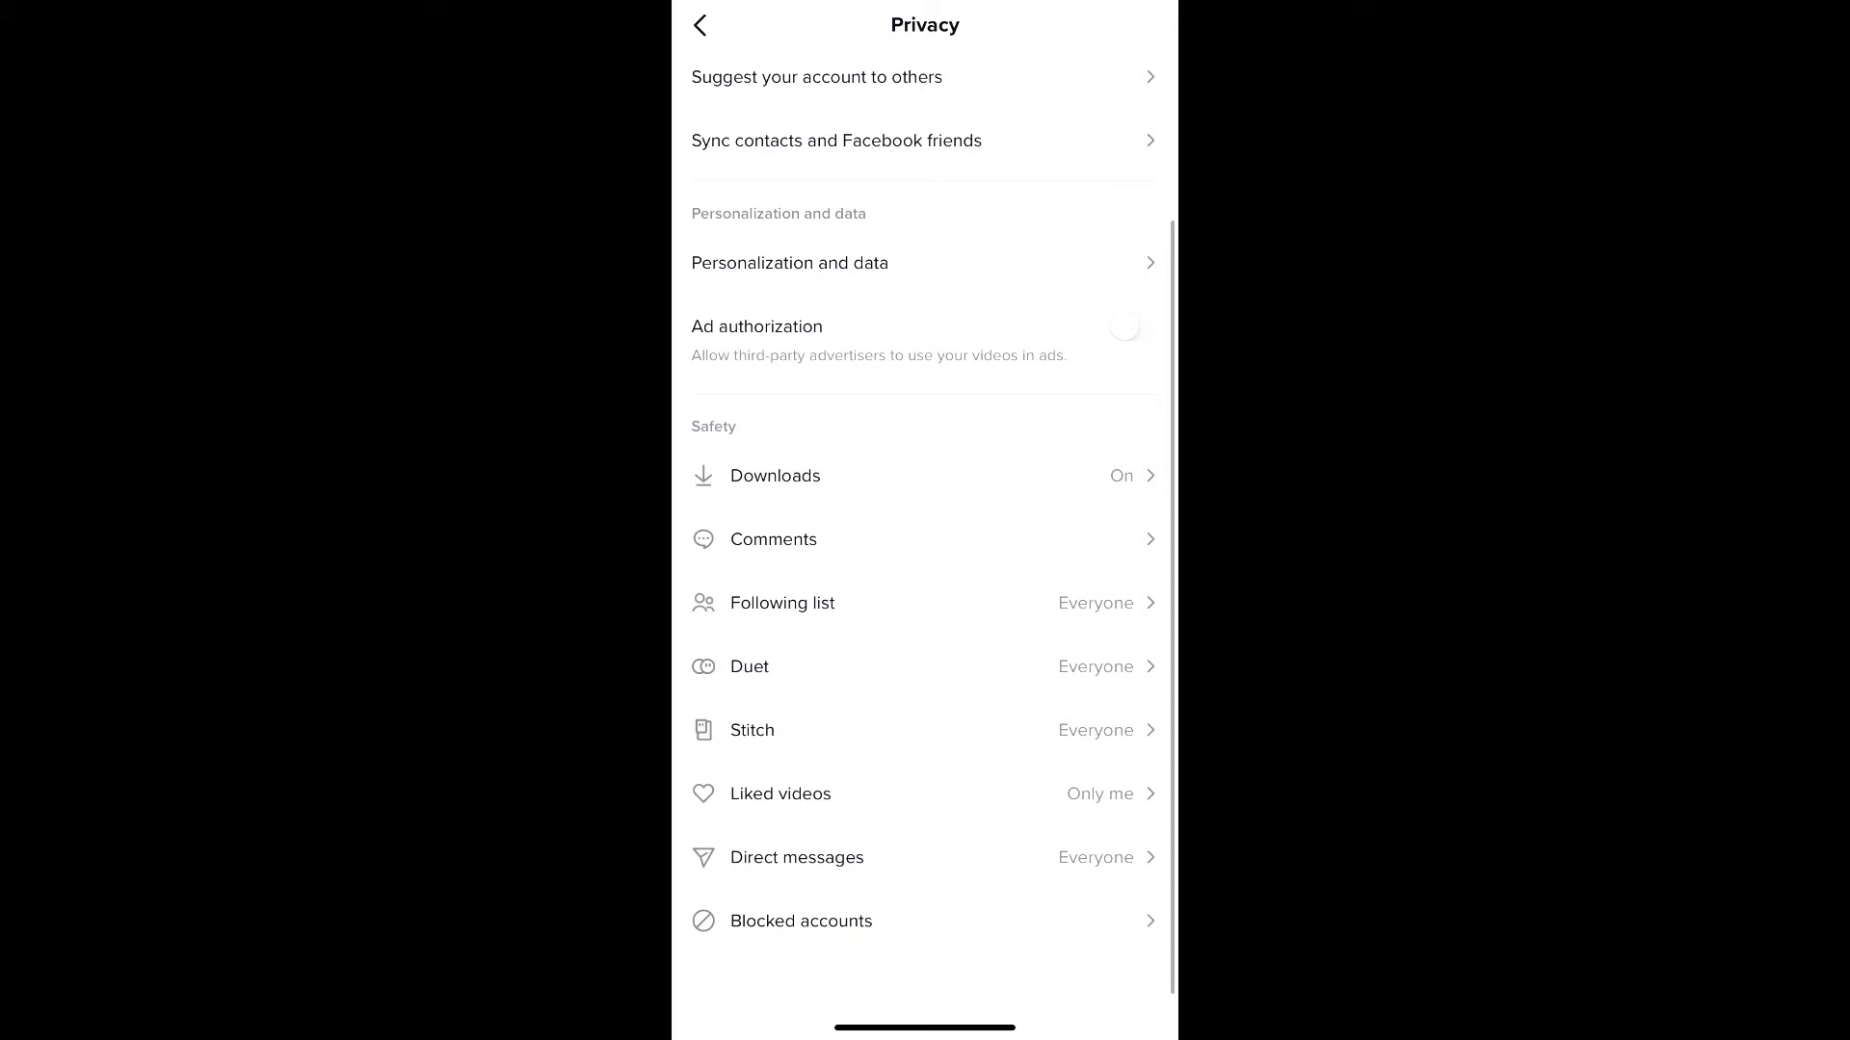
click(772, 540)
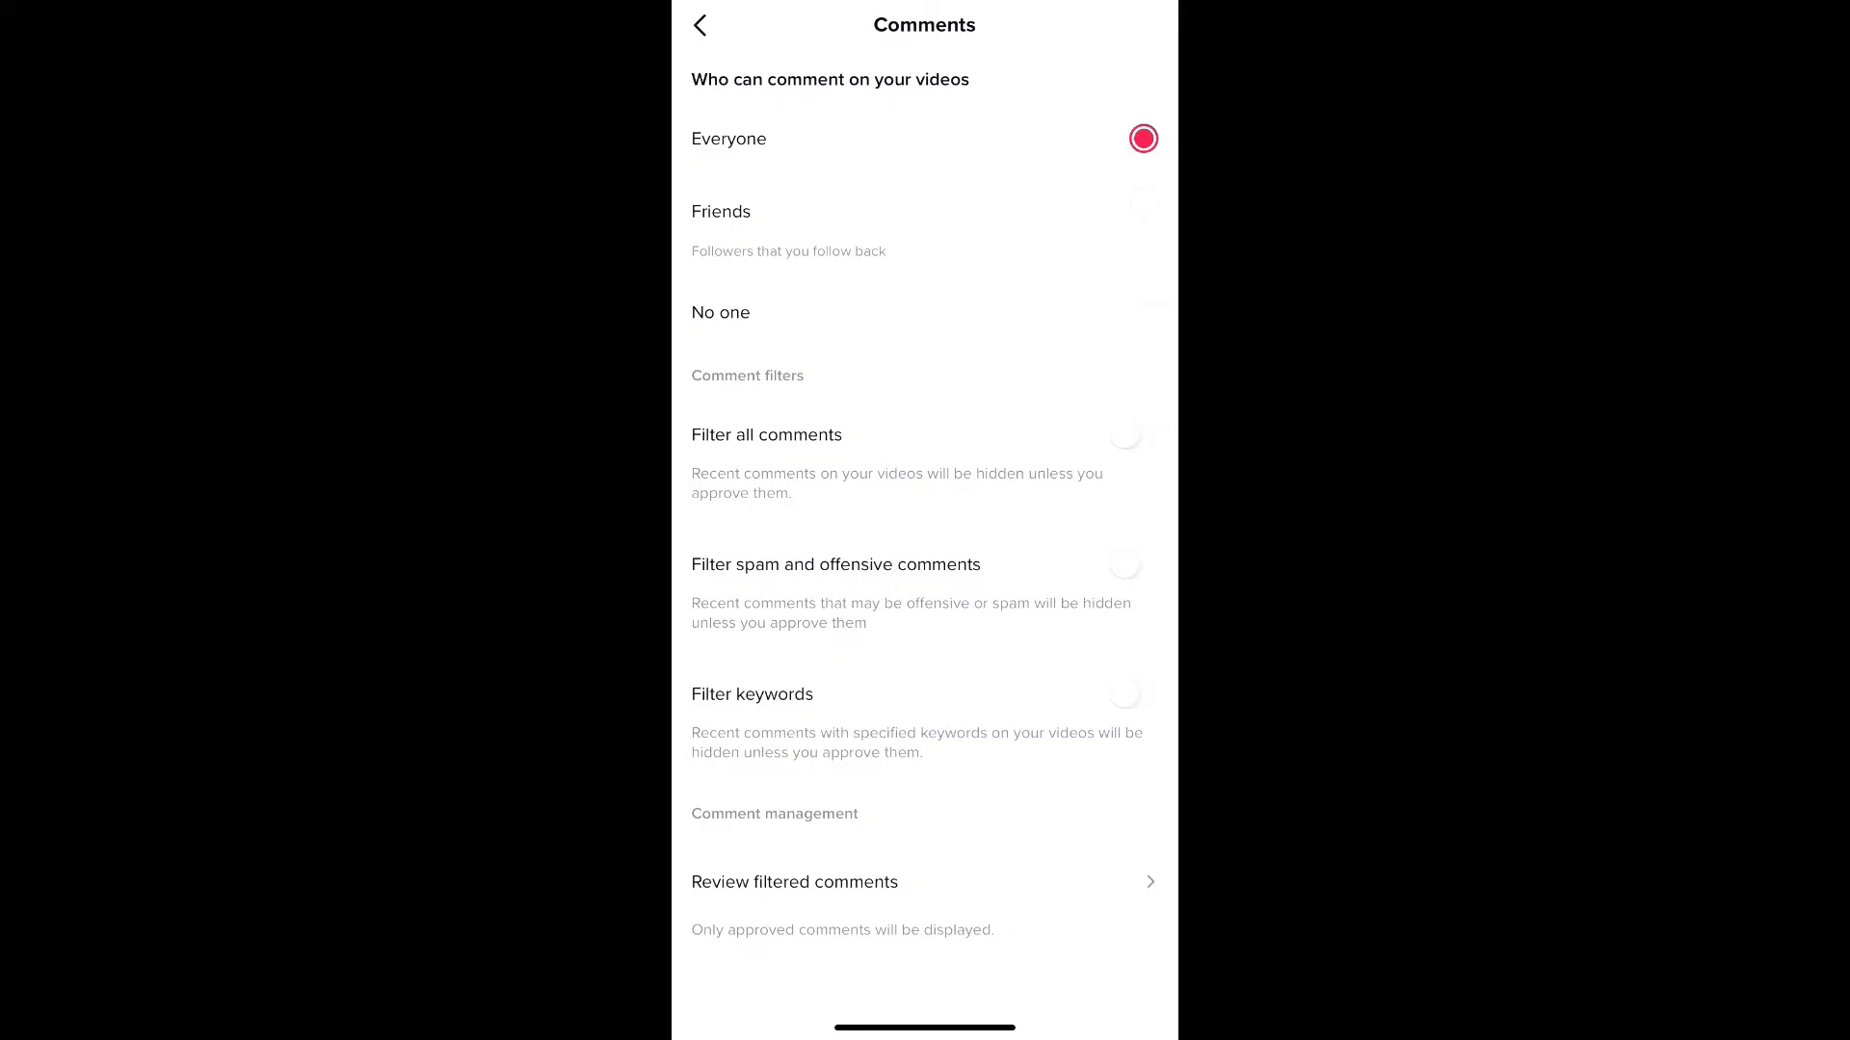
Switch on the 'Filter all comments' toggle
click(1131, 435)
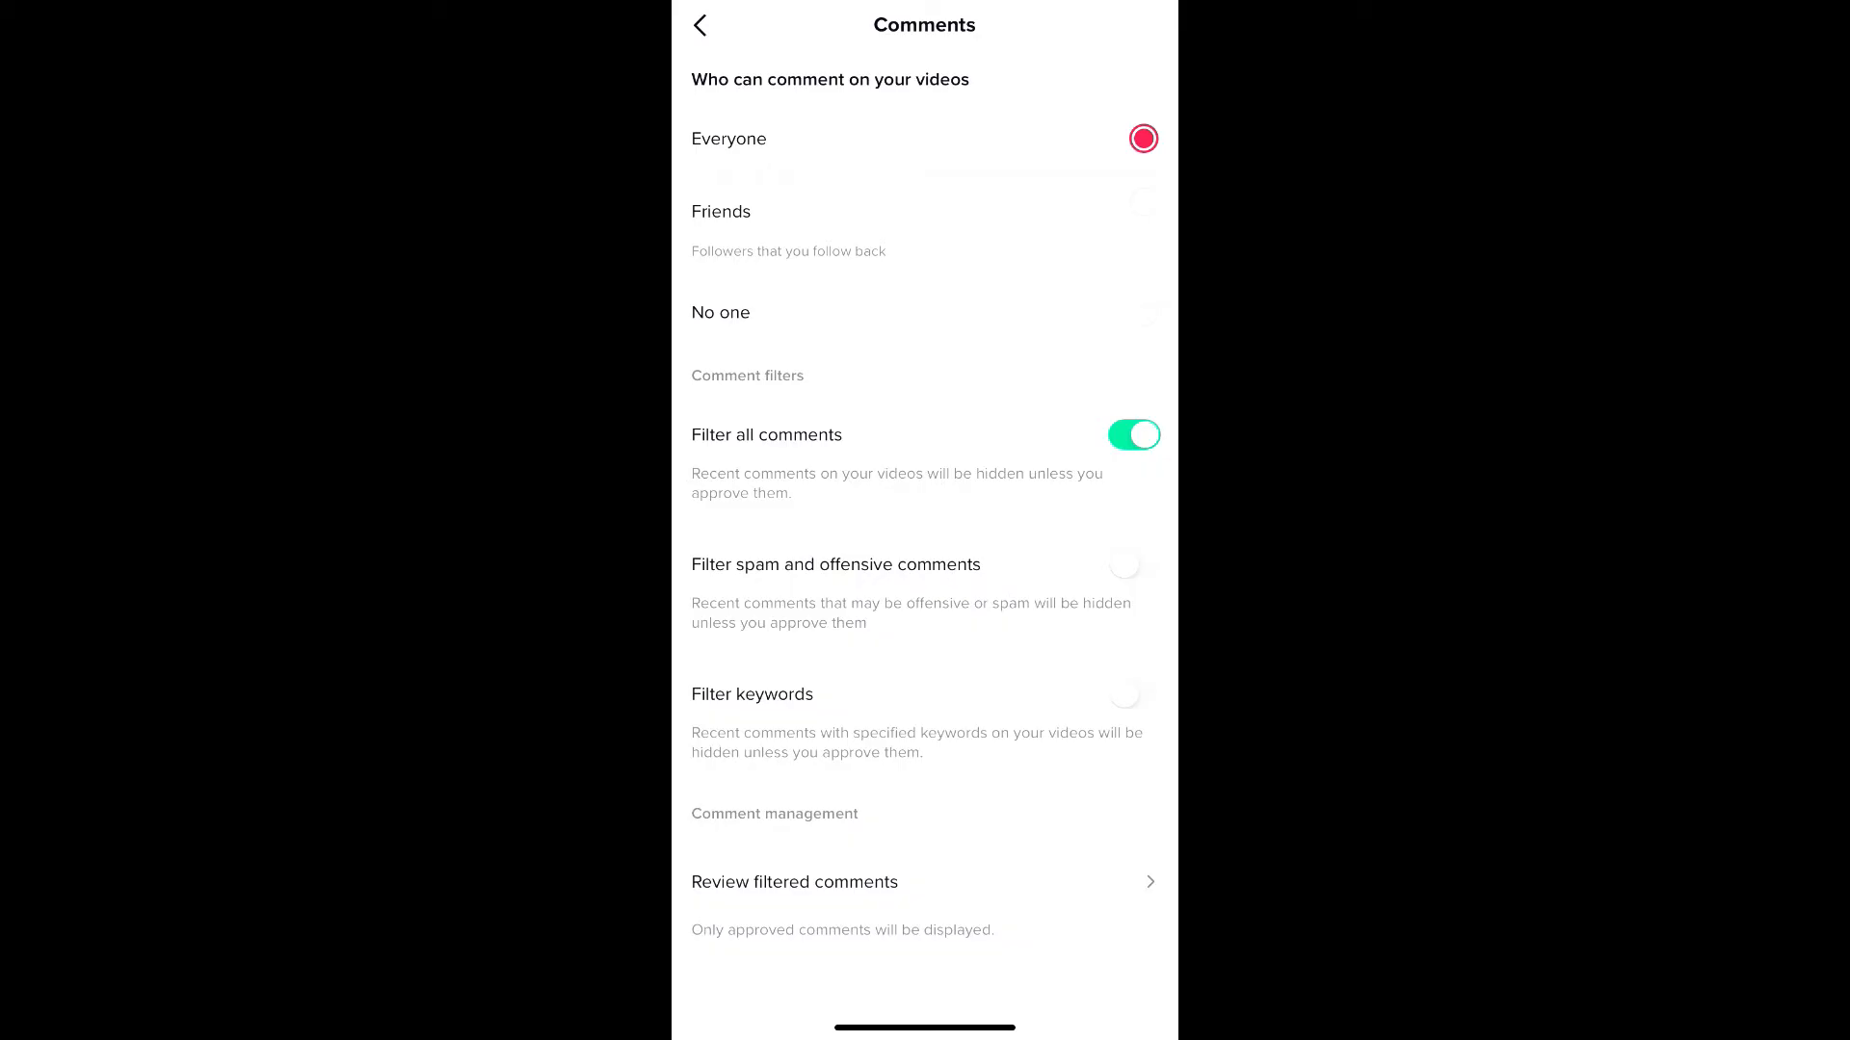
Back out of Privacy settings to the profile and reopen the camera with +
click(698, 25)
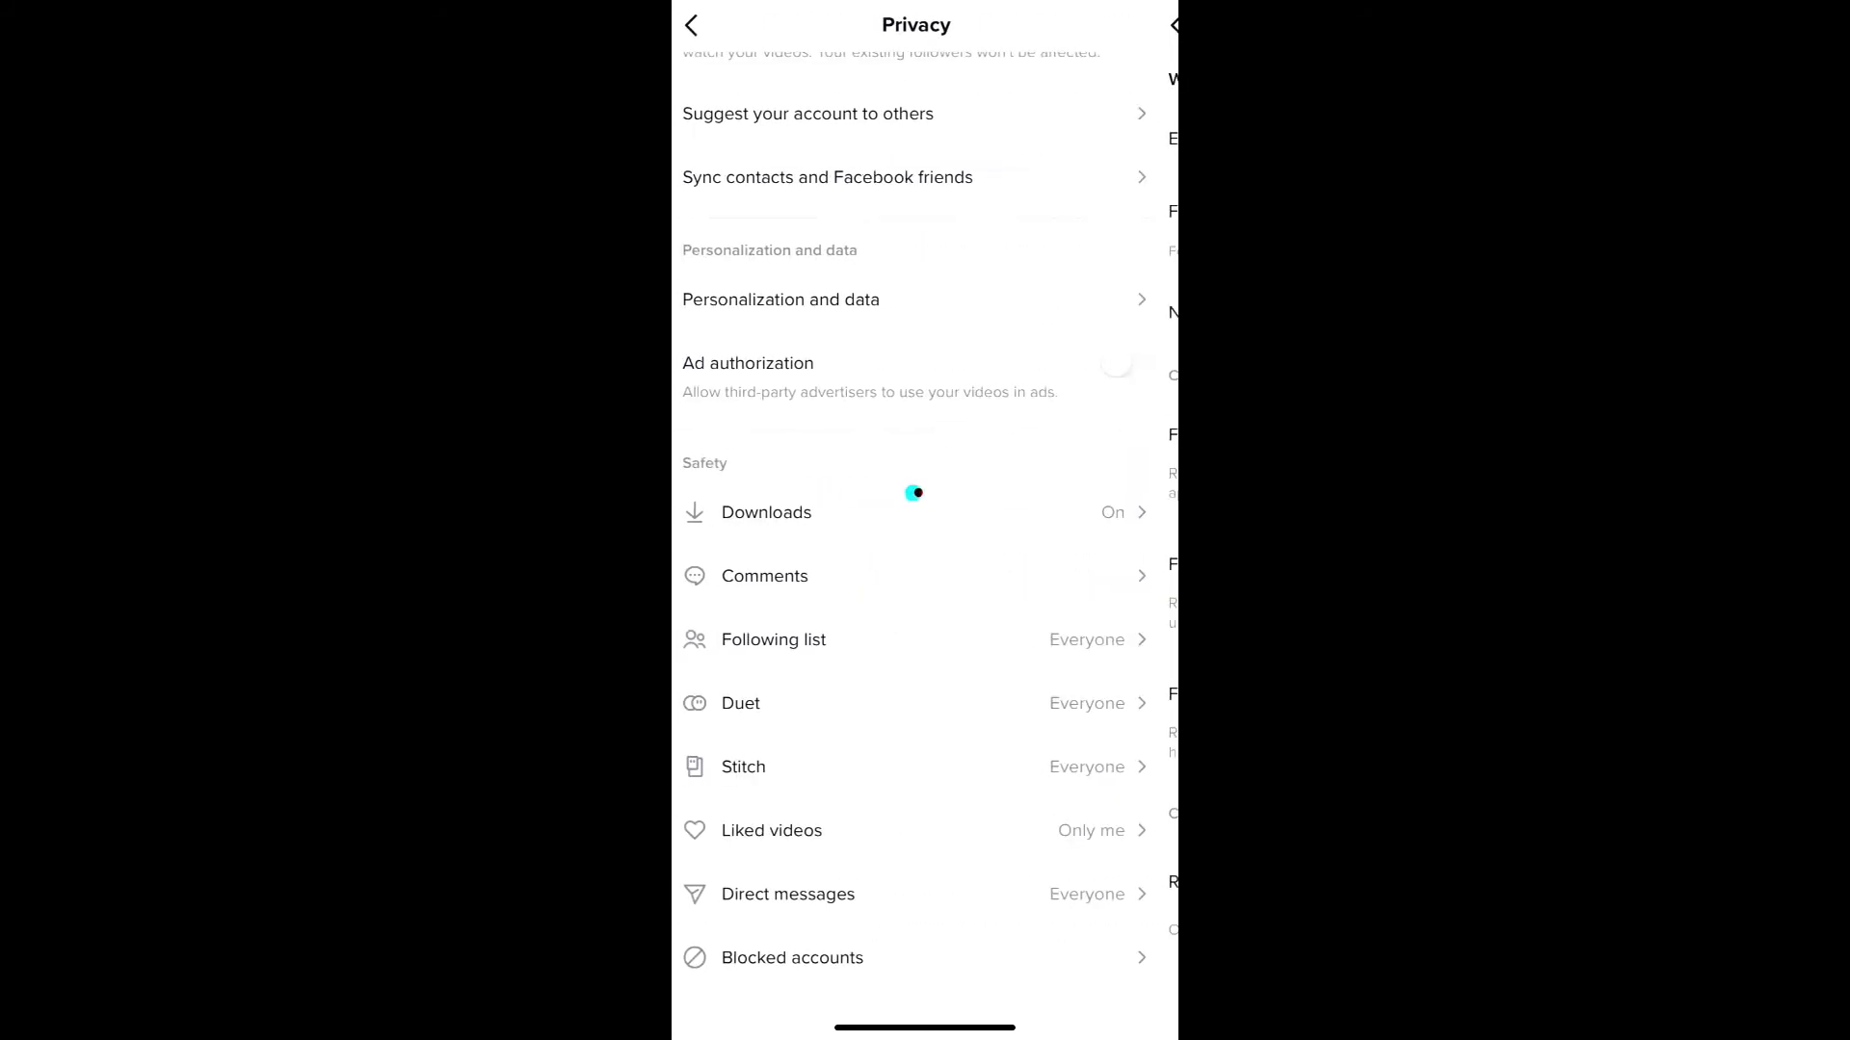
click(691, 23)
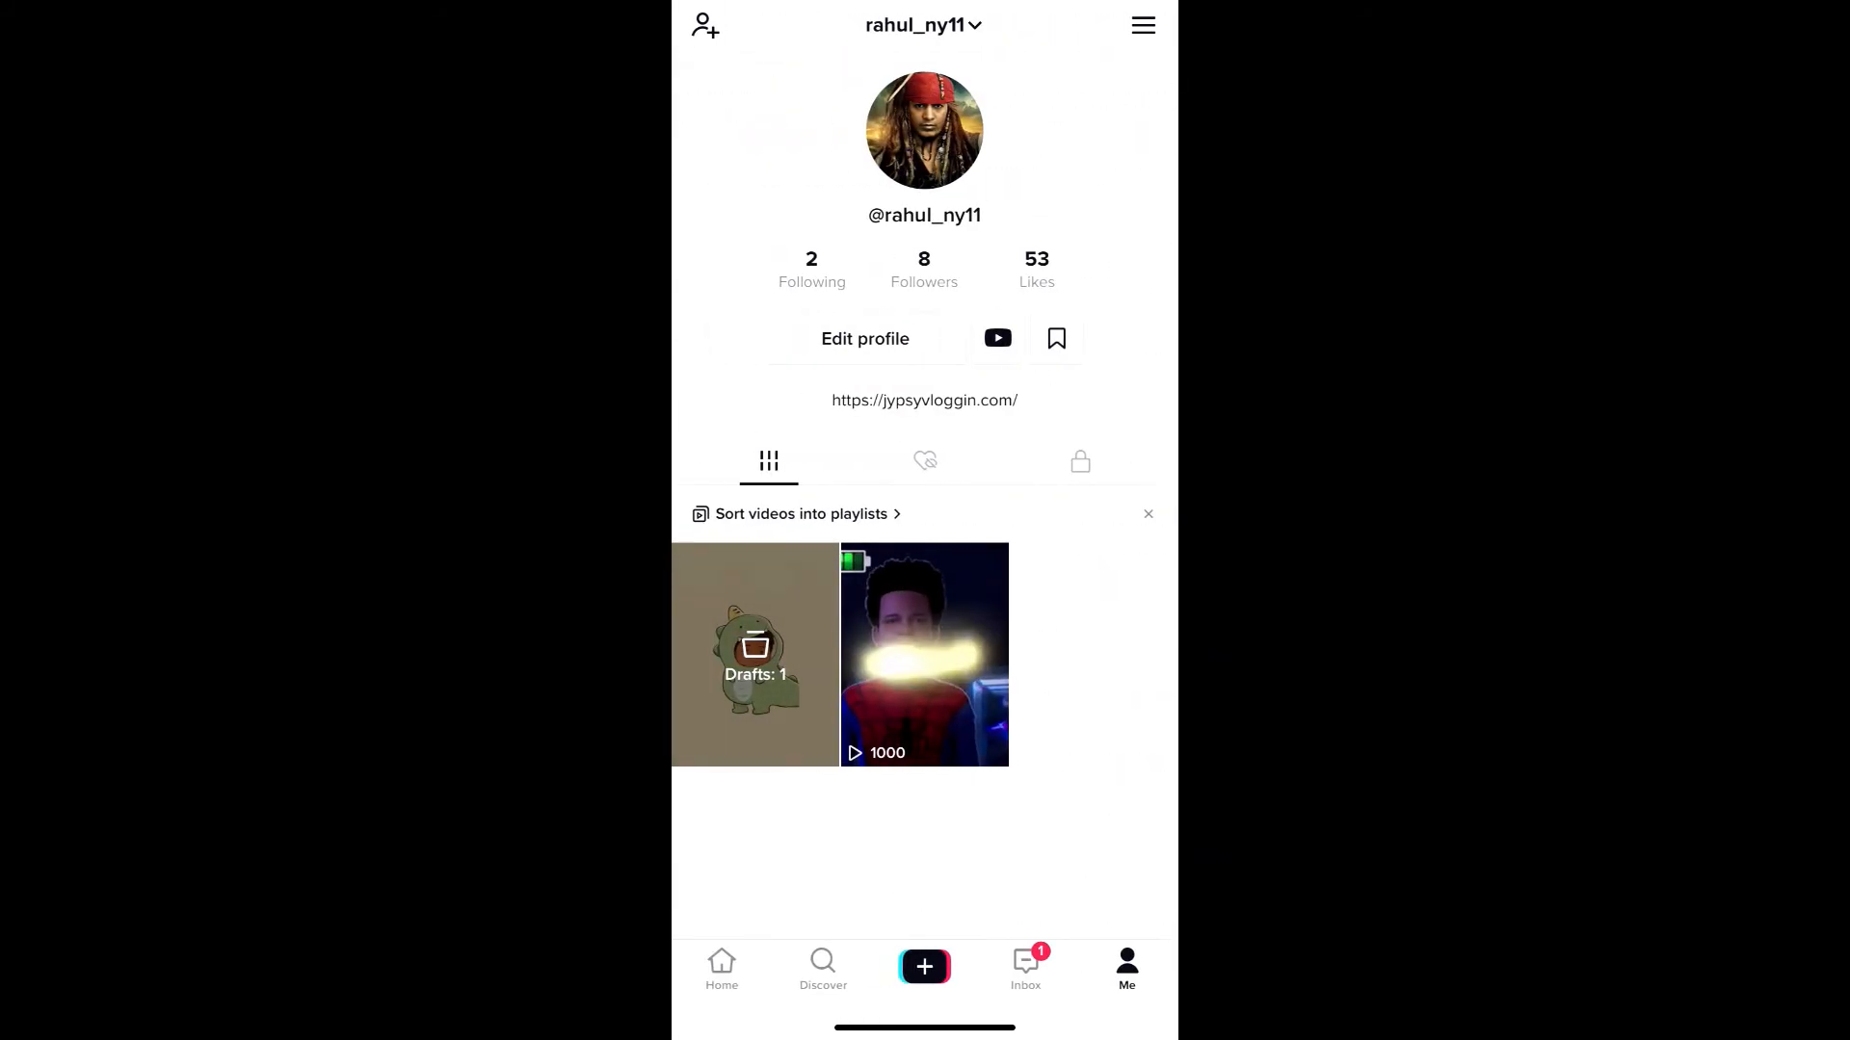
click(923, 967)
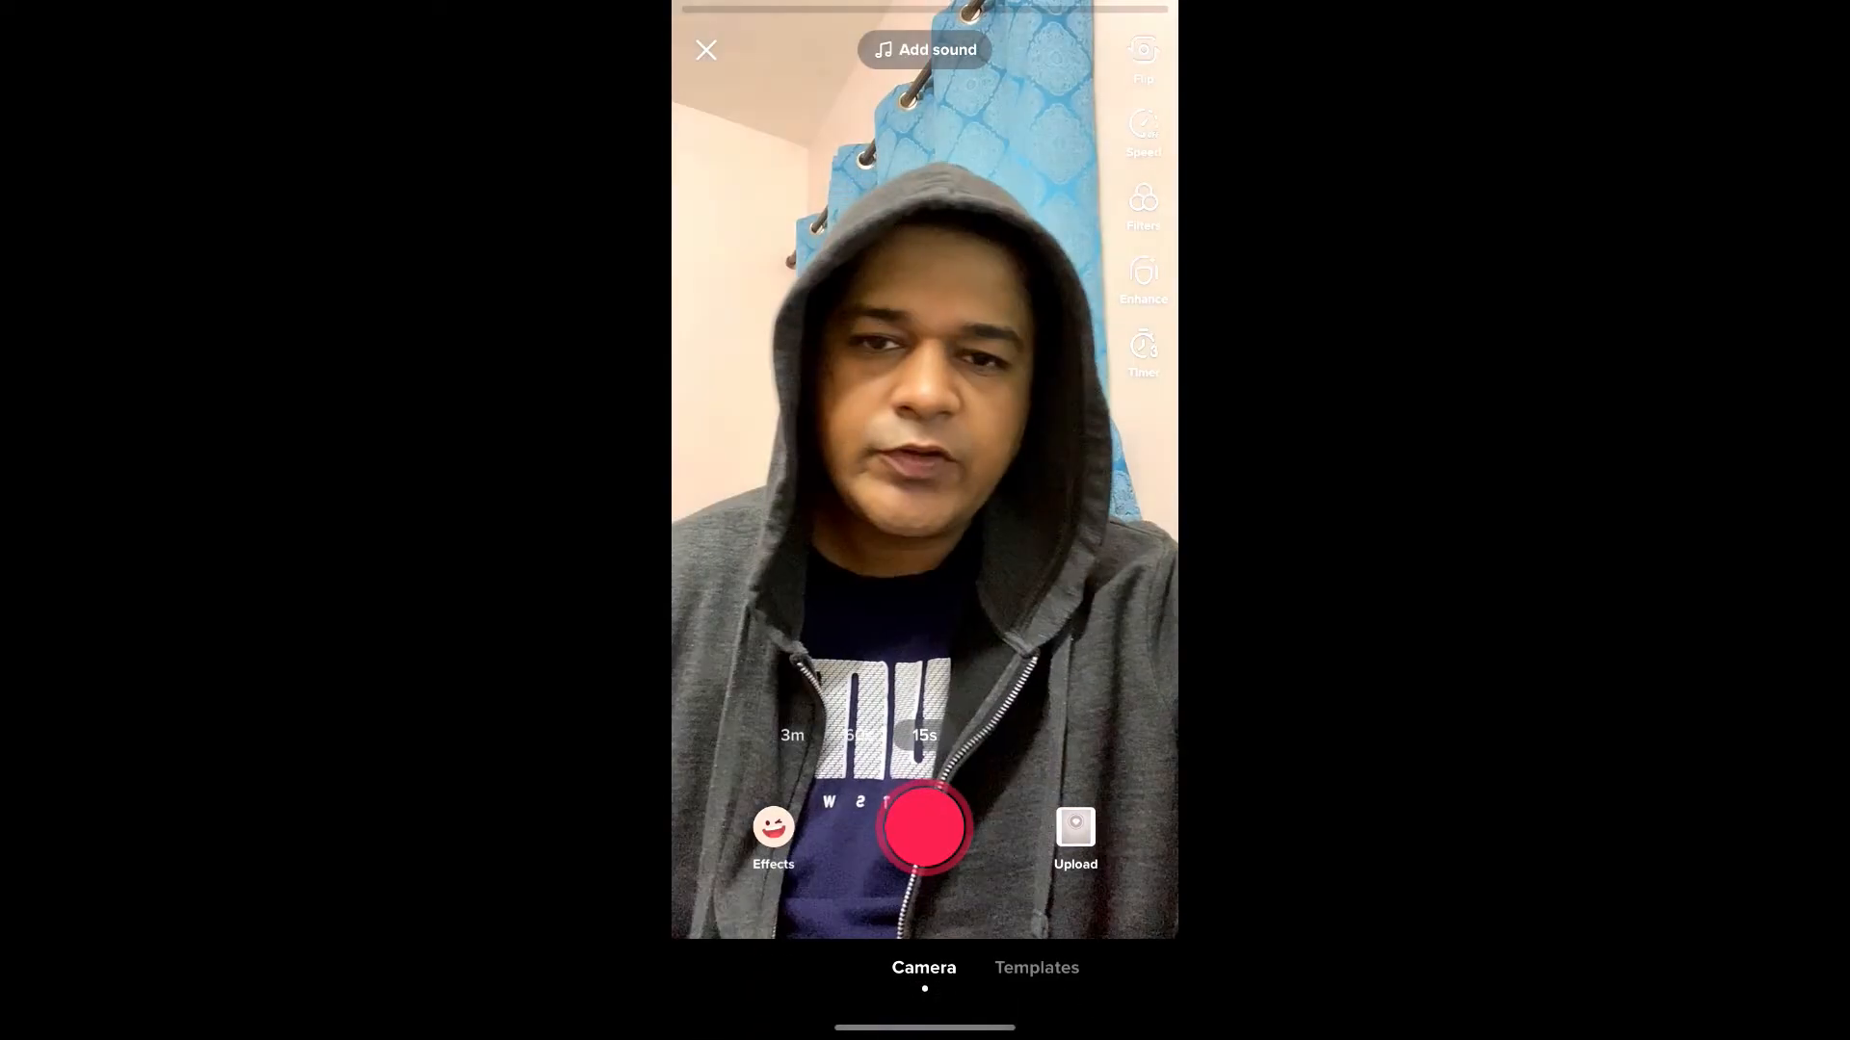